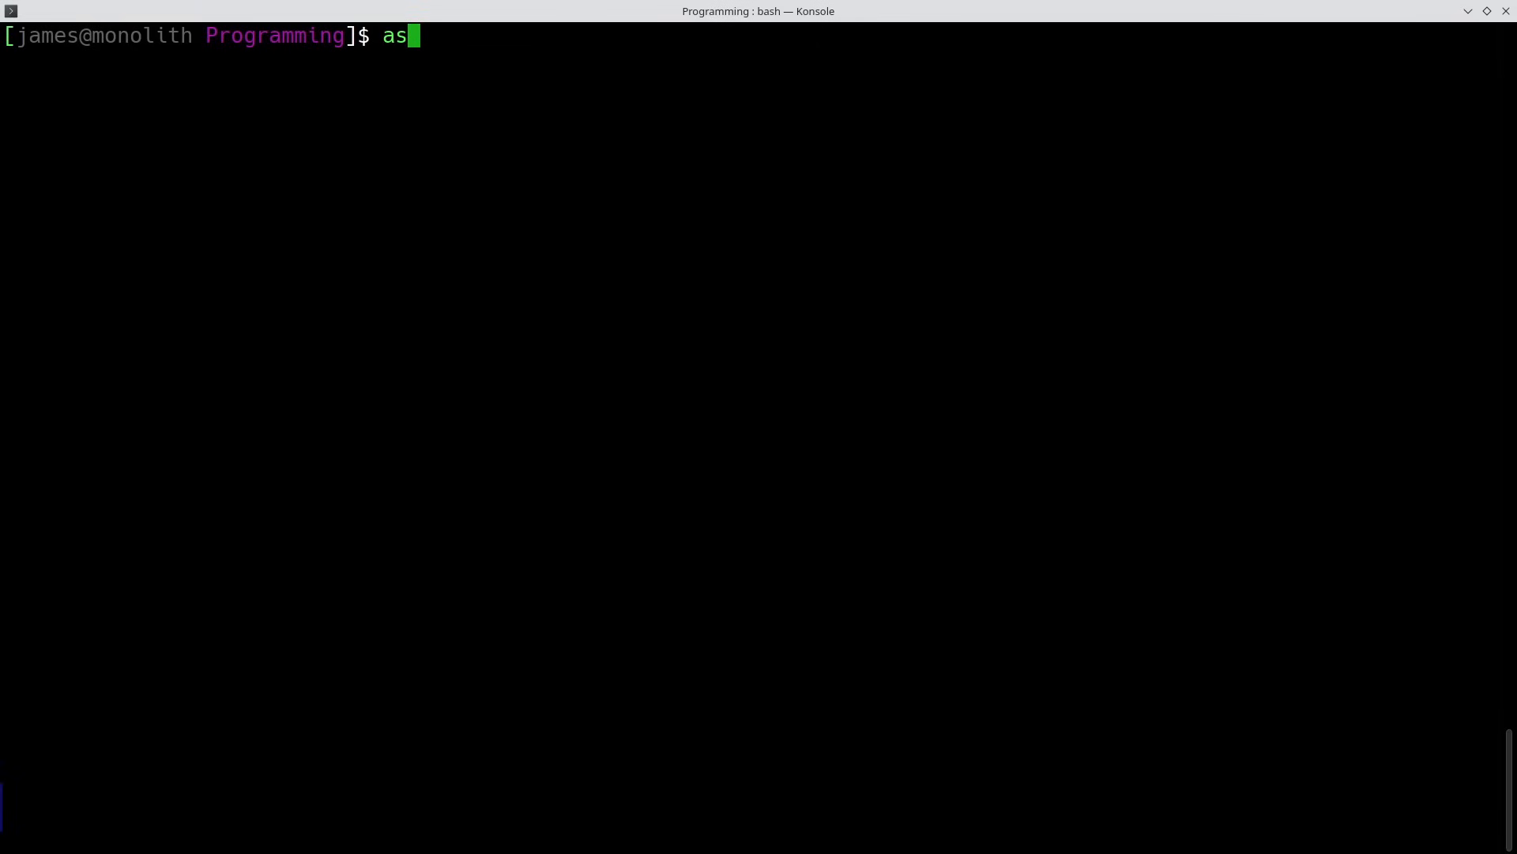
pyautogui.write('cii -d')
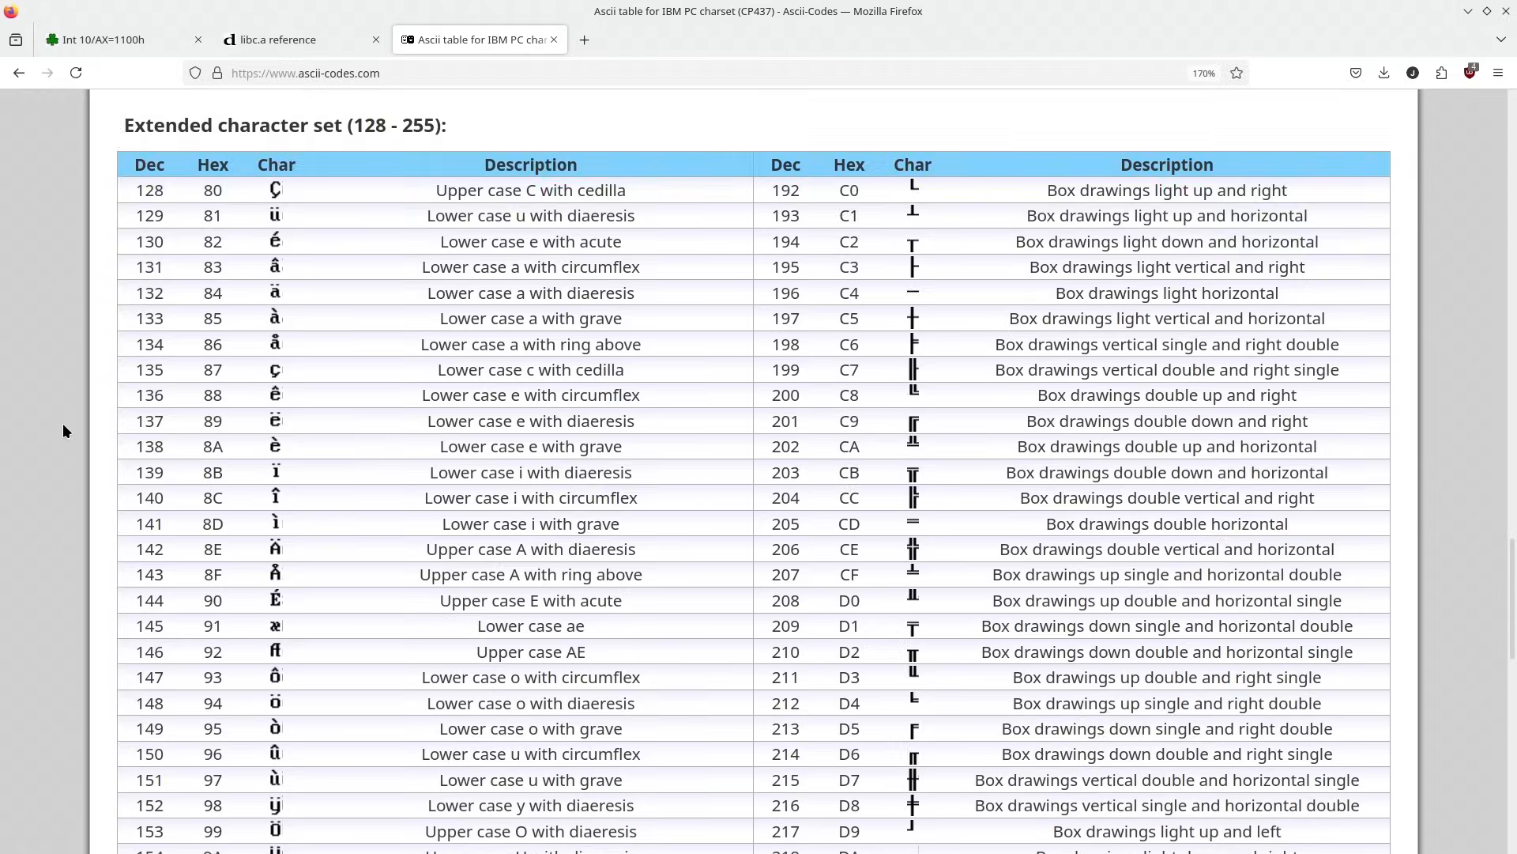
pyautogui.scroll(-3)
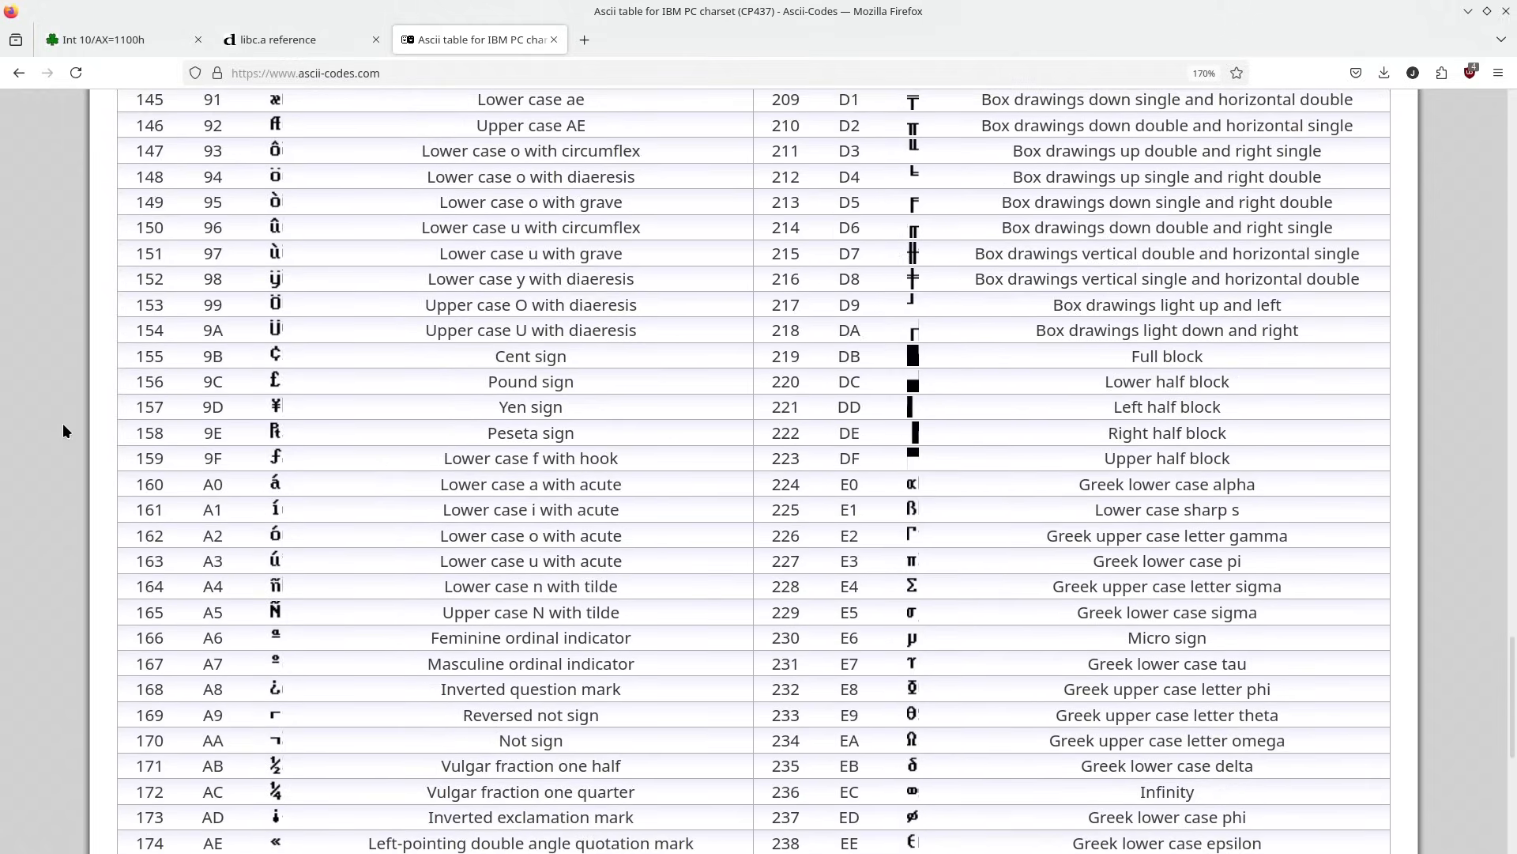